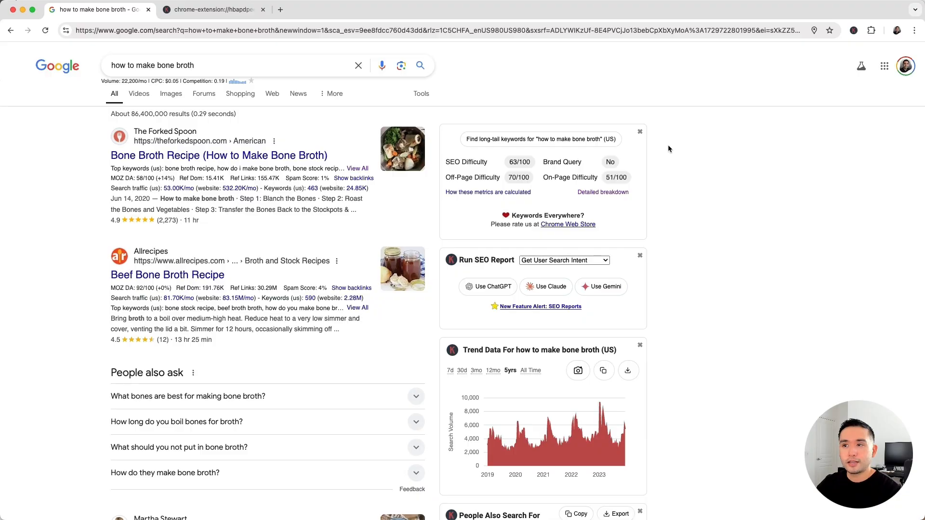
Step: Scroll the results page until the SERP Keywords widget with bone broth volumes and usage is visible
scroll("down", 3)
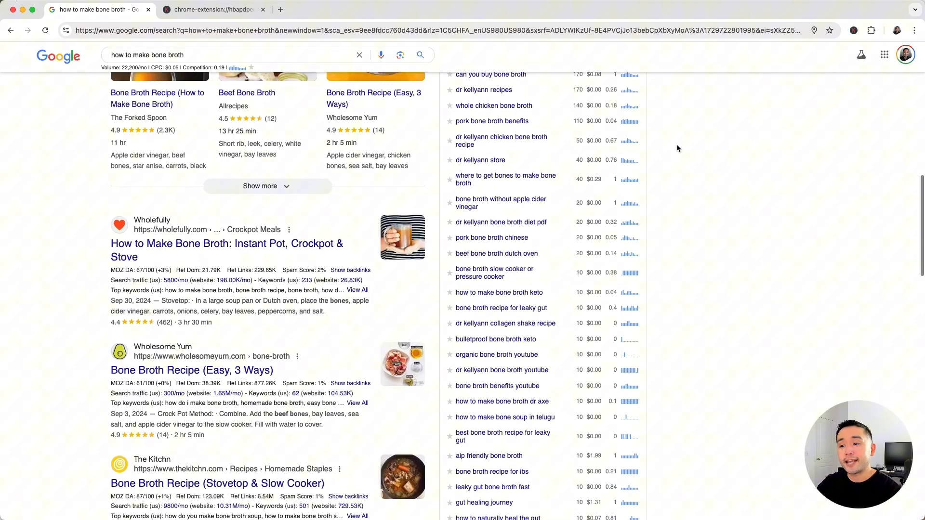
scroll("down", 3)
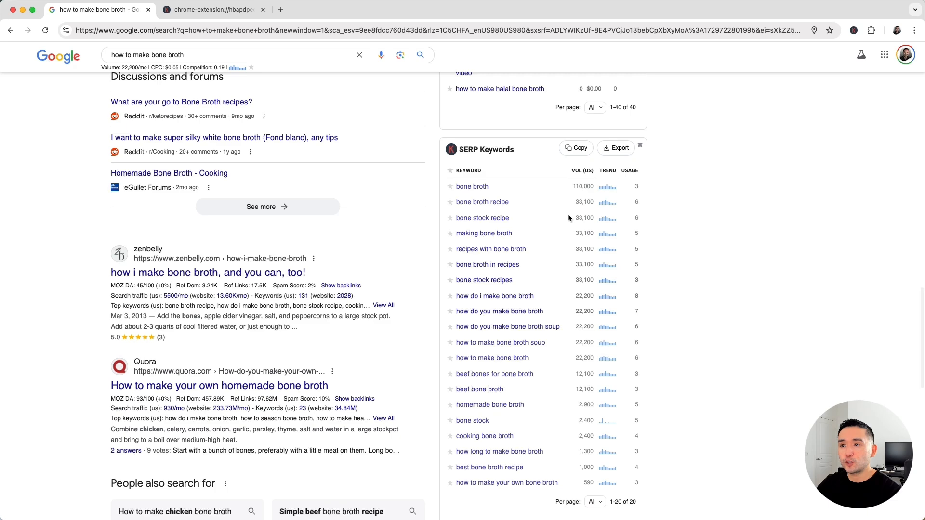
scroll("down", 3)
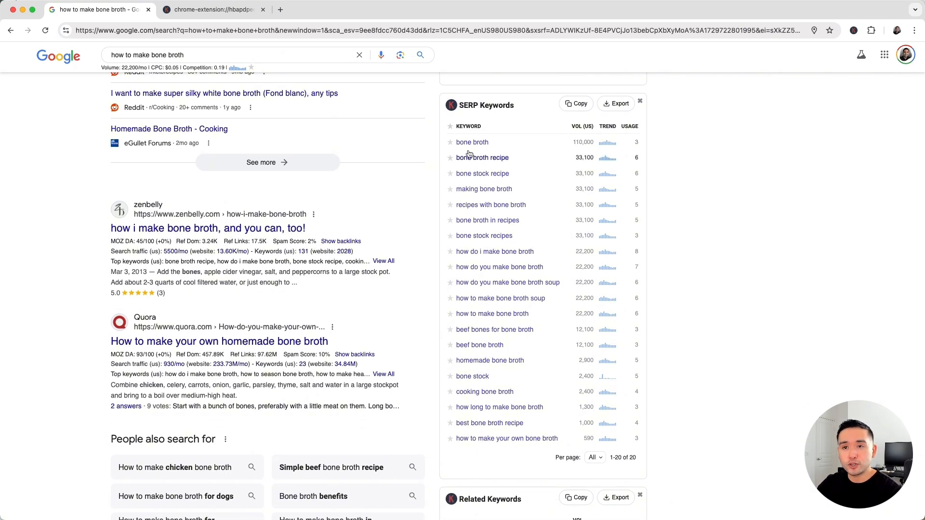
scroll("down", 3)
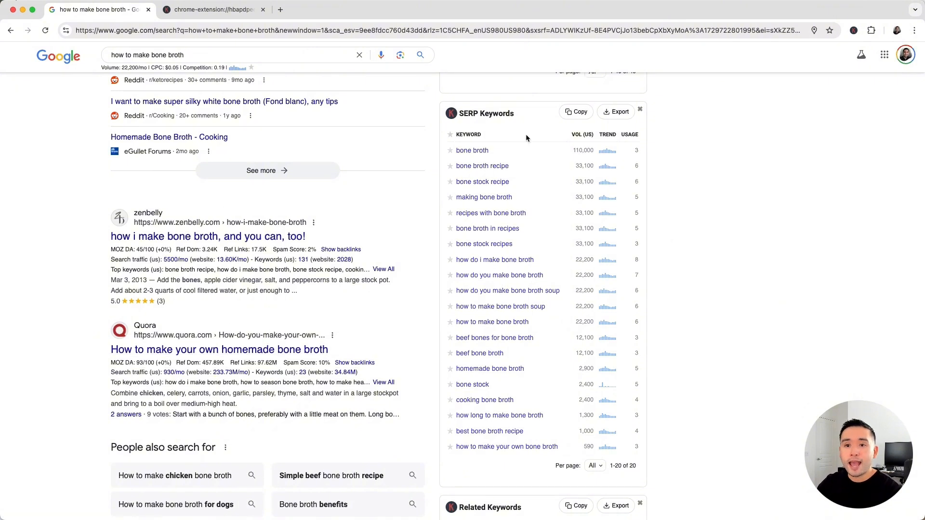
mouse_move(236, 272)
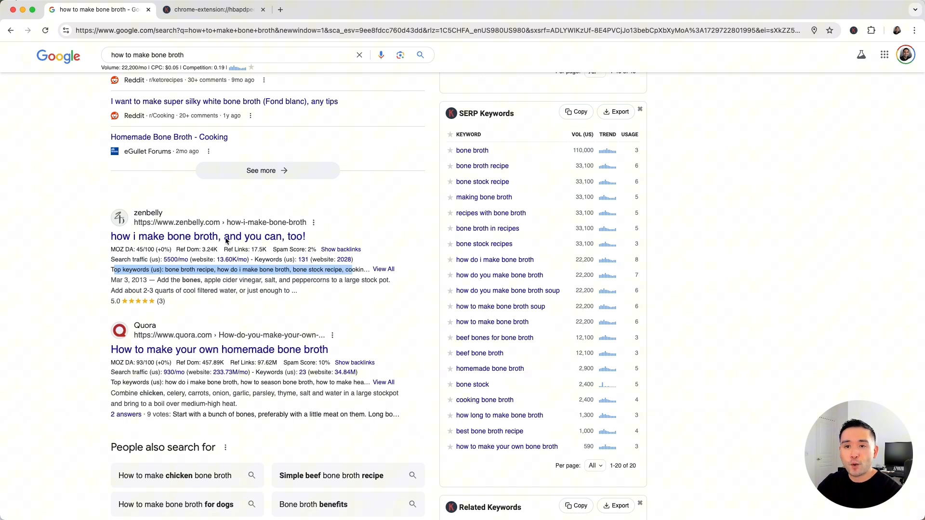
Step: Scroll between the zenbelly result's Top keywords line and The Forked Spoon result at the top
scroll("down", 3)
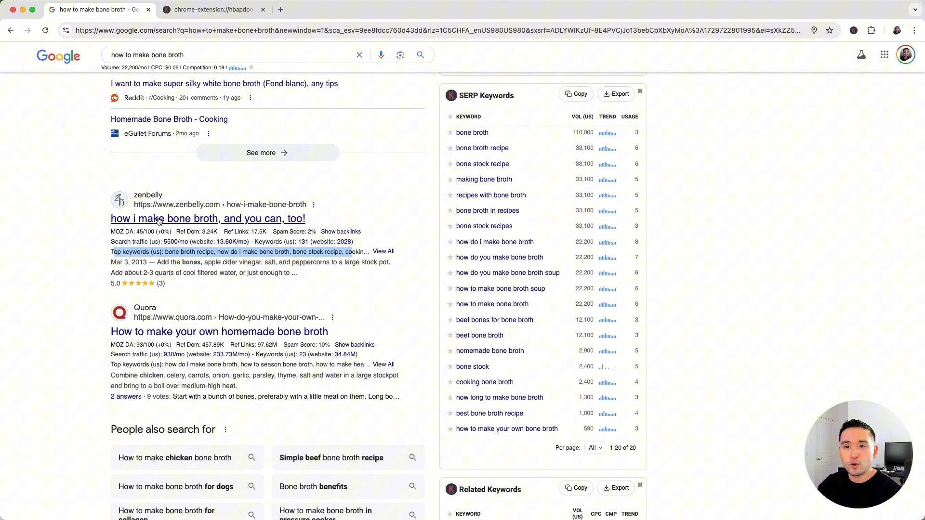
scroll("up", 3)
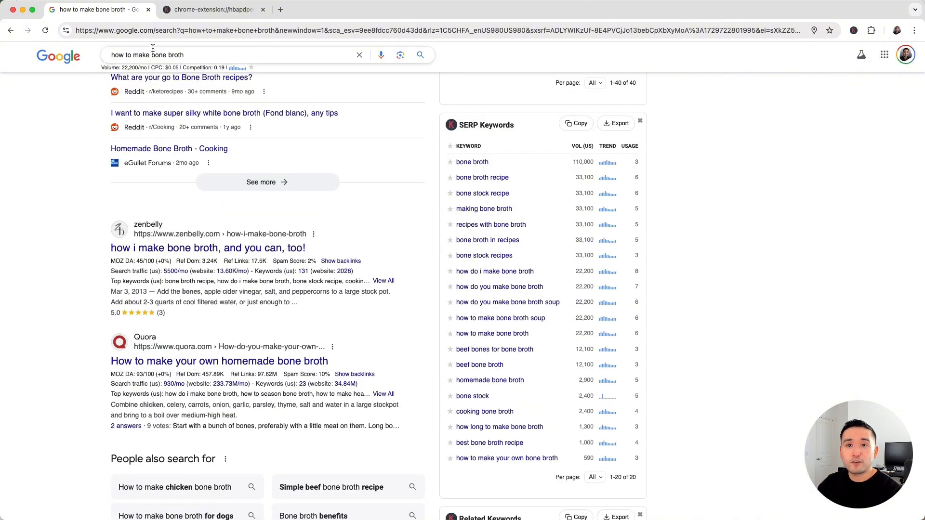
mouse_move(85, 151)
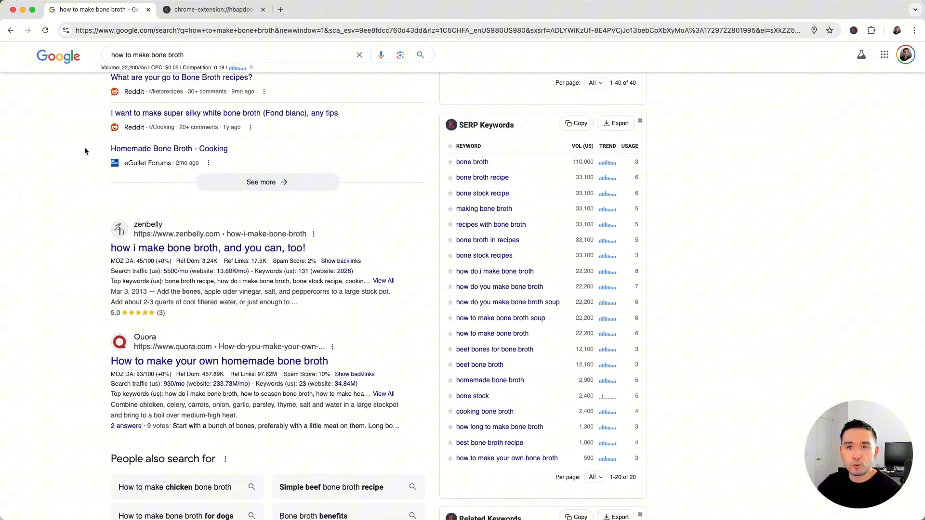
scroll("down", 3)
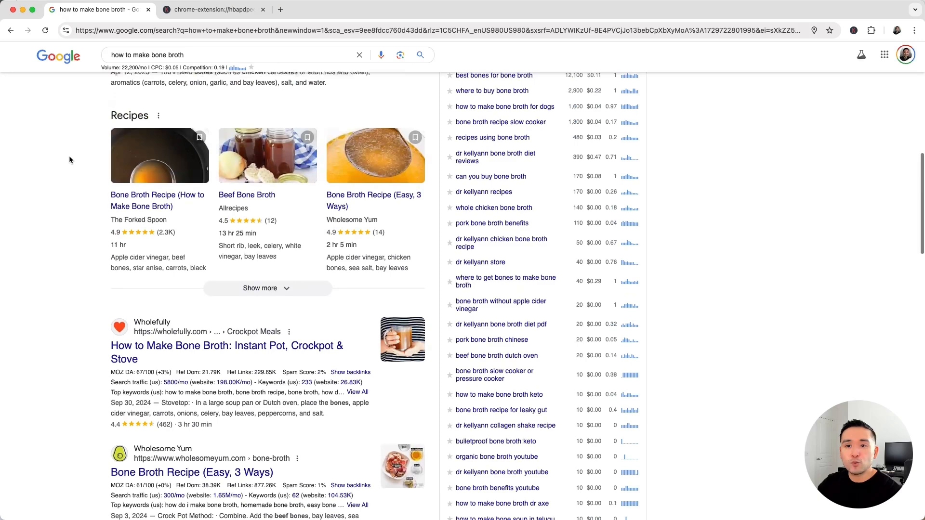
scroll("up", 3)
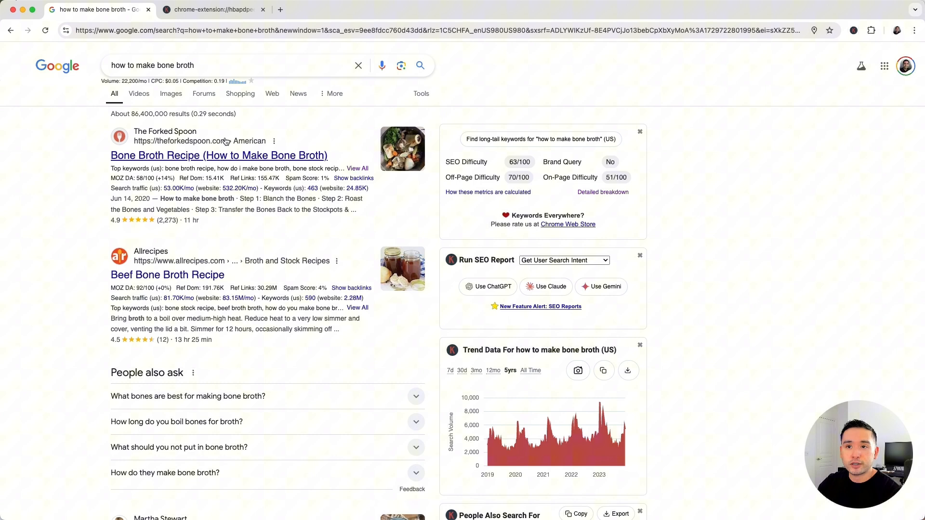
mouse_move(219, 141)
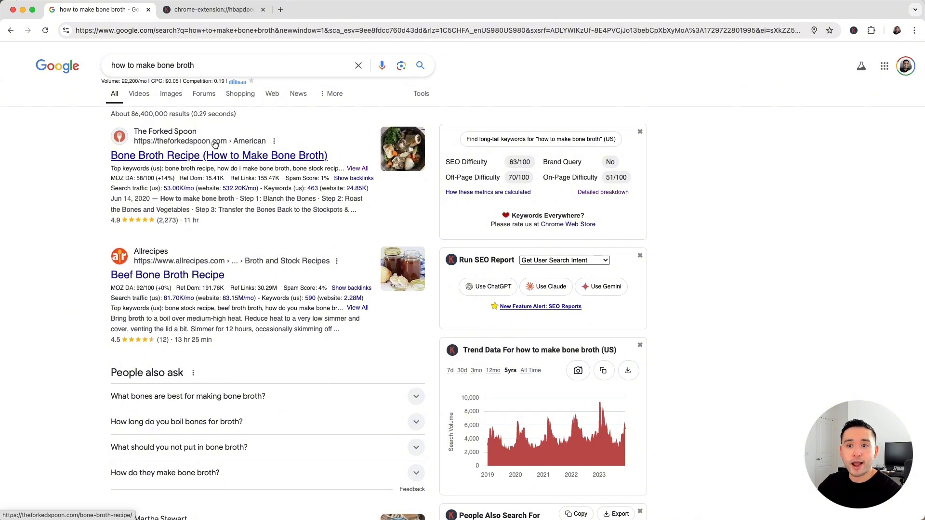
mouse_move(198, 169)
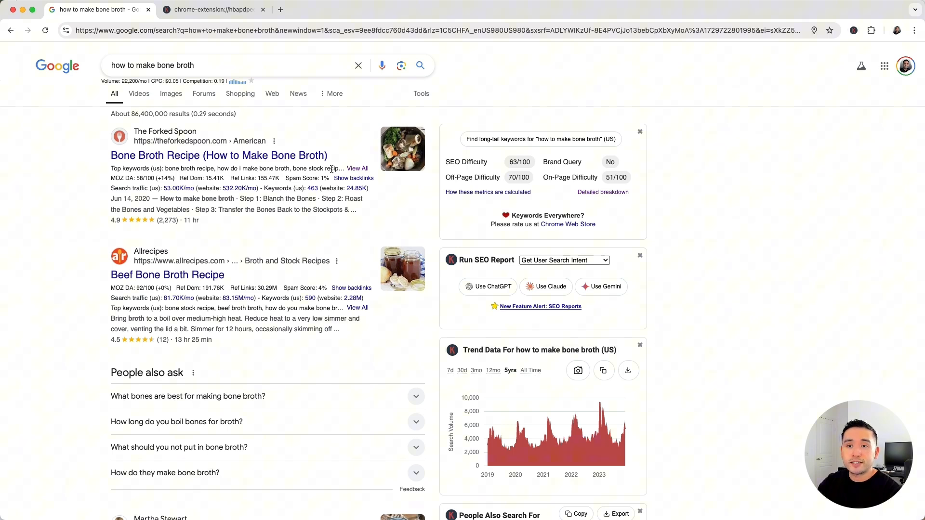
mouse_move(359, 171)
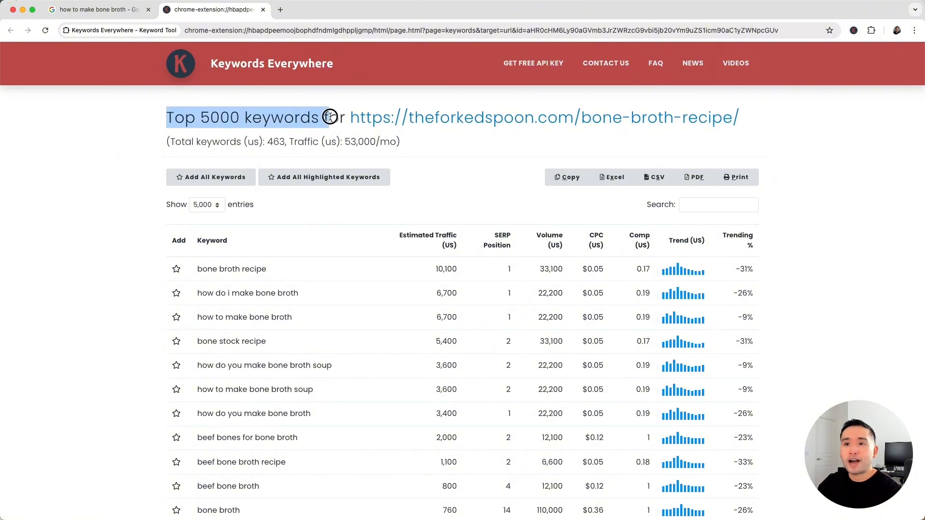
Step: Scroll through the Top 5000 keywords table for The Forked Spoon's bone broth recipe page
scroll("down", 3)
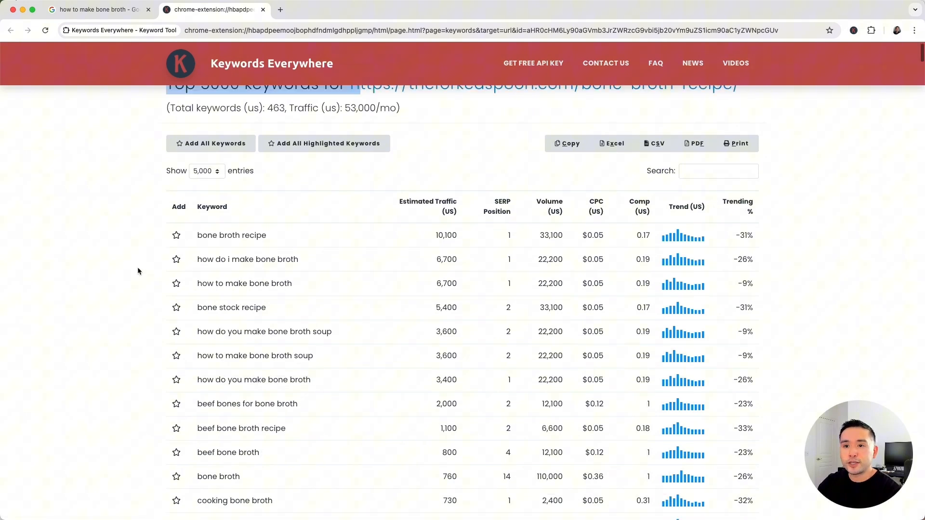
scroll("down", 3)
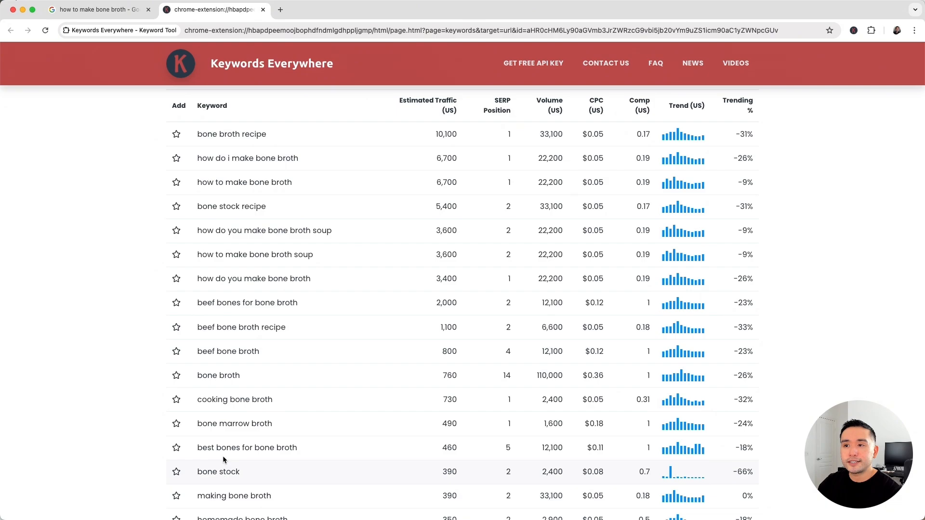
scroll("up", 3)
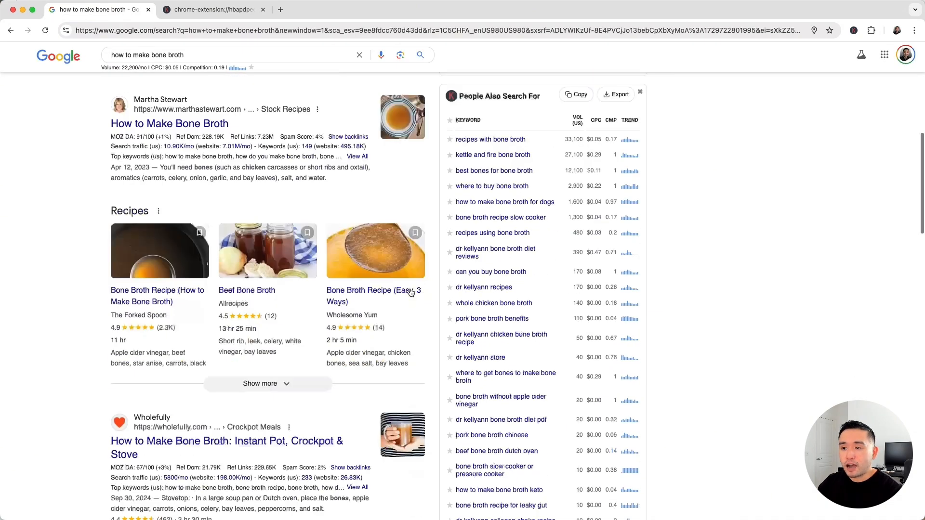
scroll("down", 3)
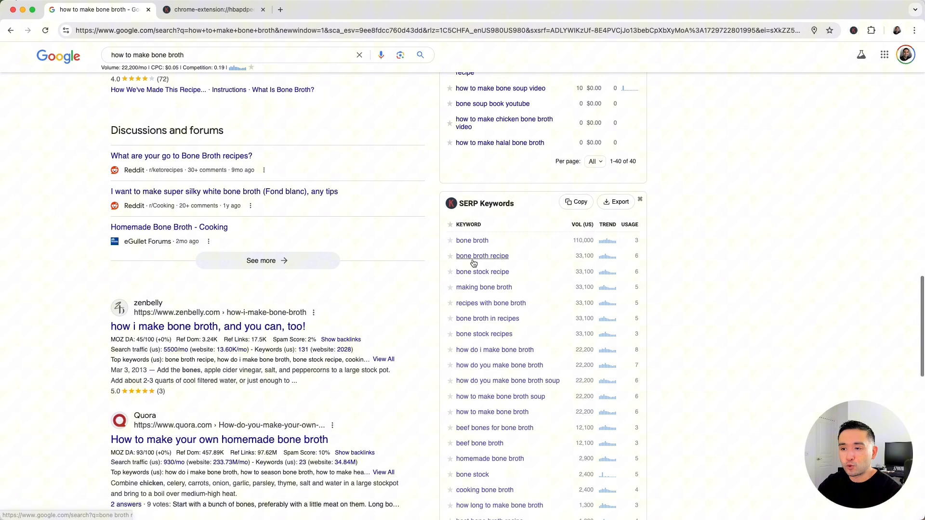
scroll("down", 3)
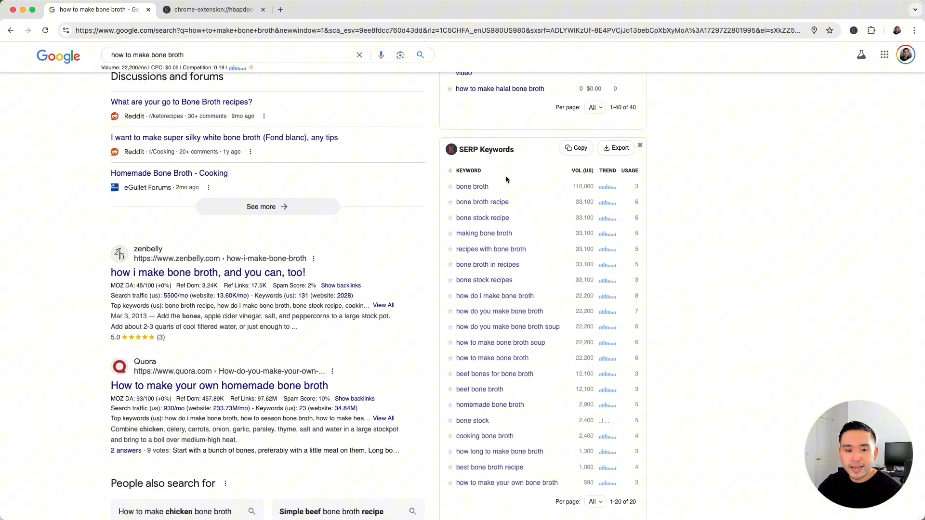
mouse_move(492, 358)
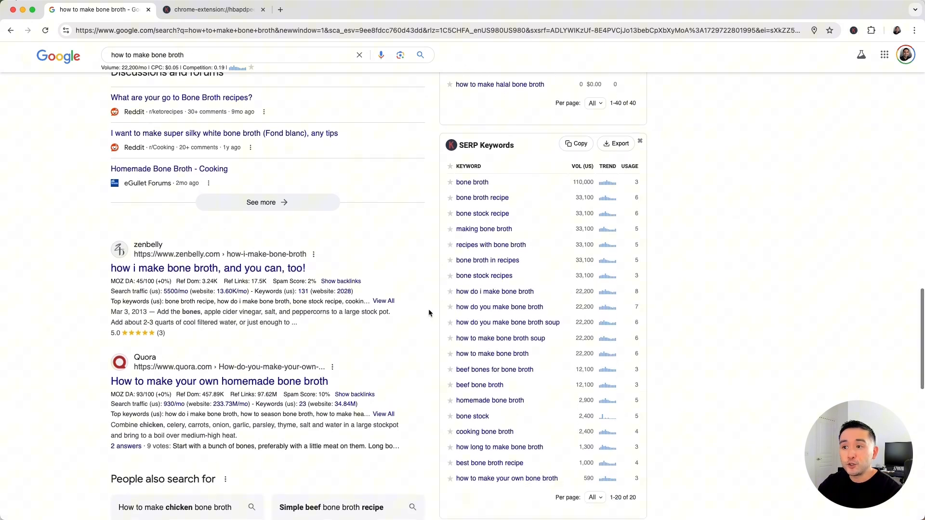
scroll("down", 3)
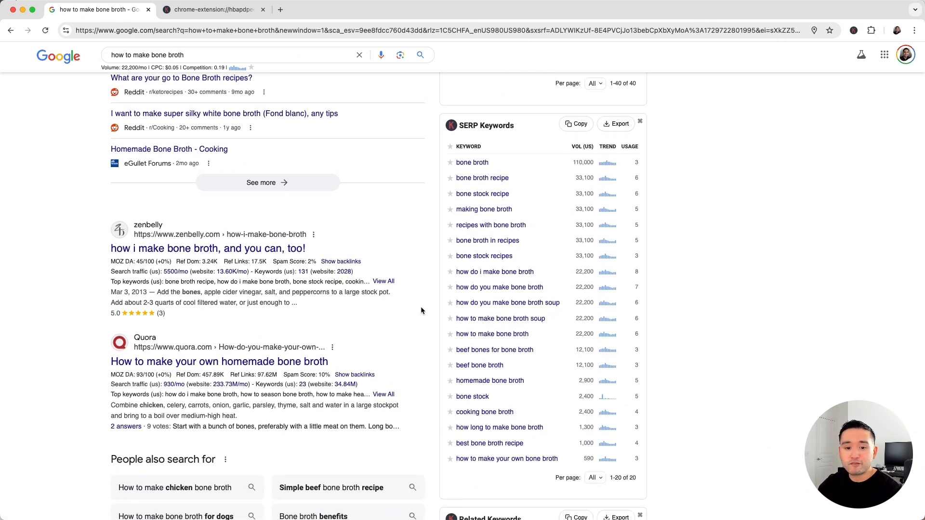
scroll("down", 3)
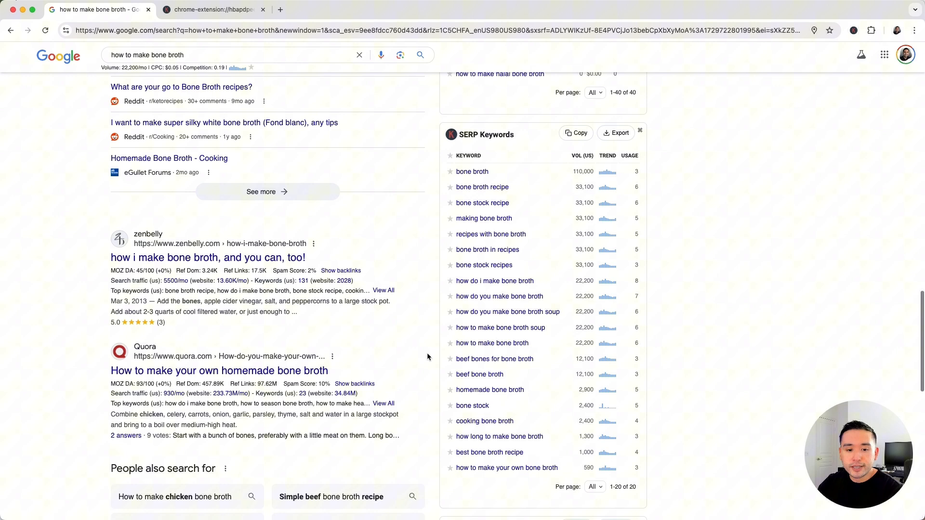
scroll("down", 3)
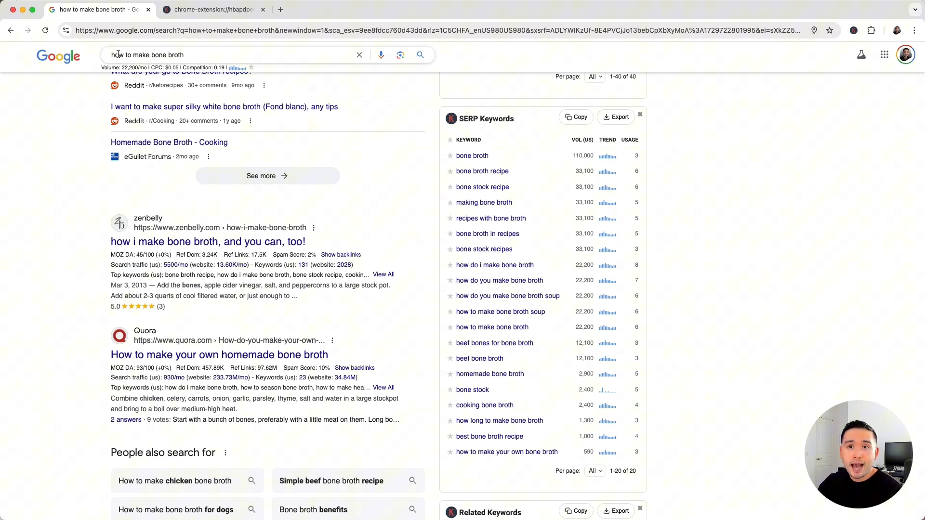
mouse_move(472, 156)
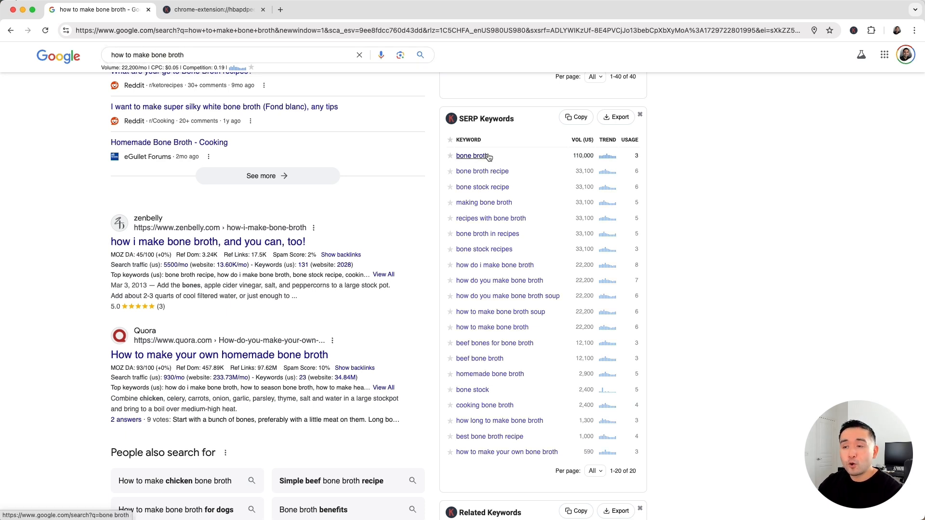
mouse_move(498, 197)
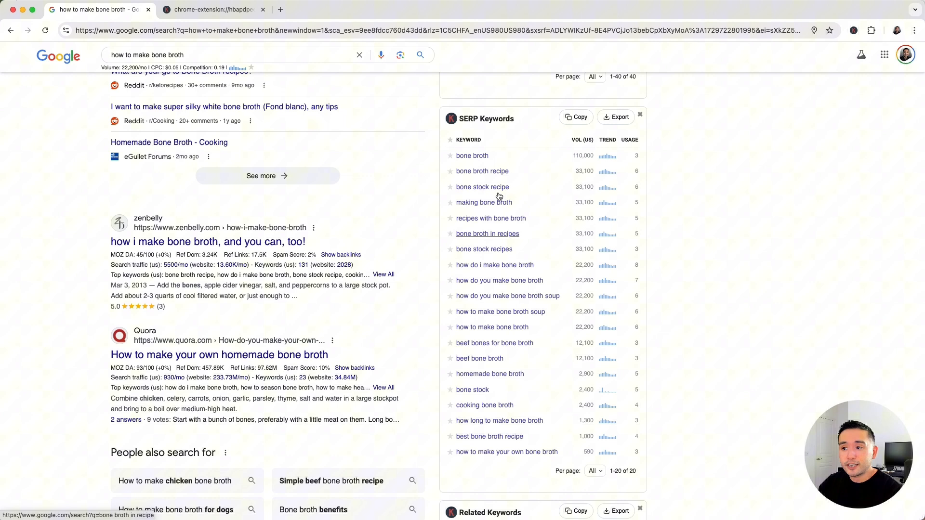
mouse_move(311, 146)
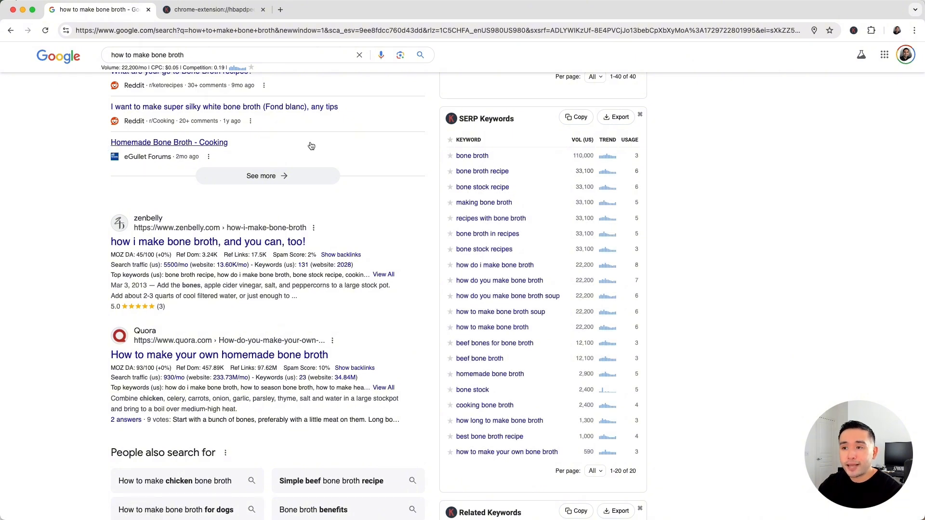
mouse_move(428, 159)
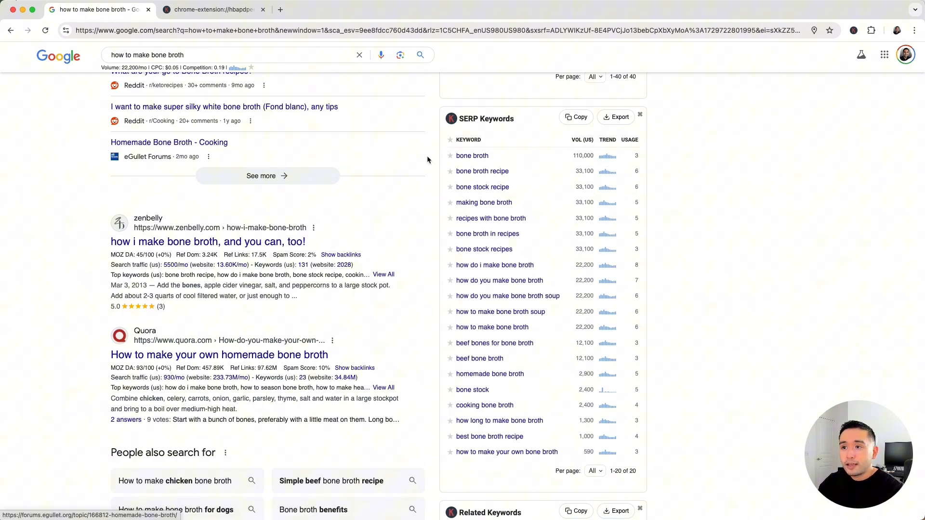
mouse_move(481, 441)
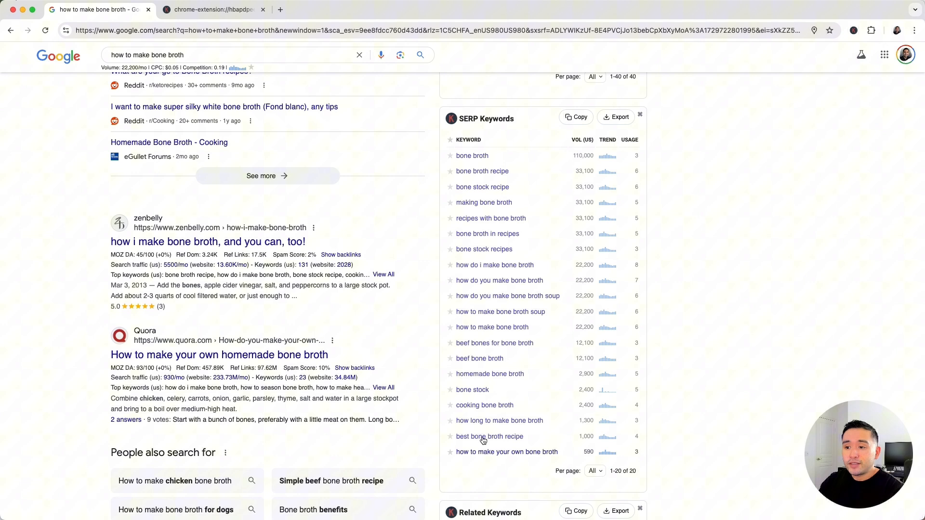
mouse_move(521, 140)
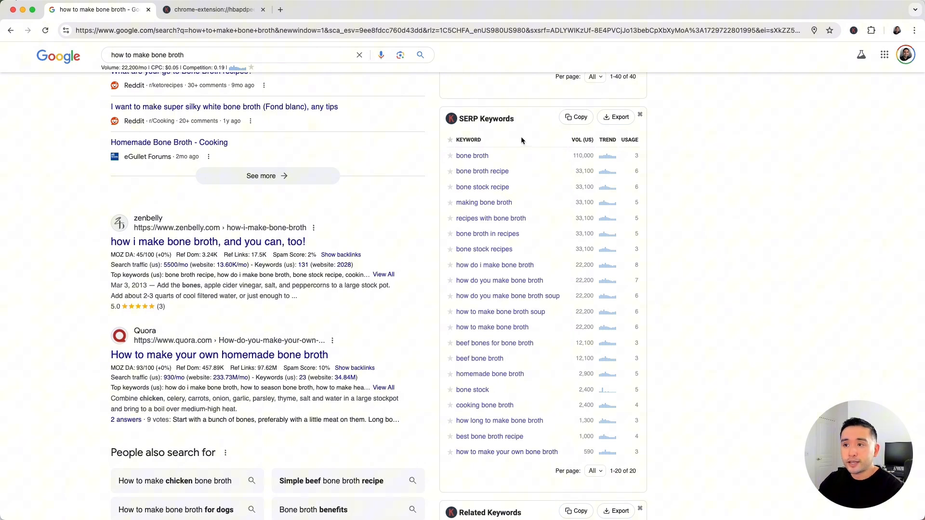
mouse_move(683, 266)
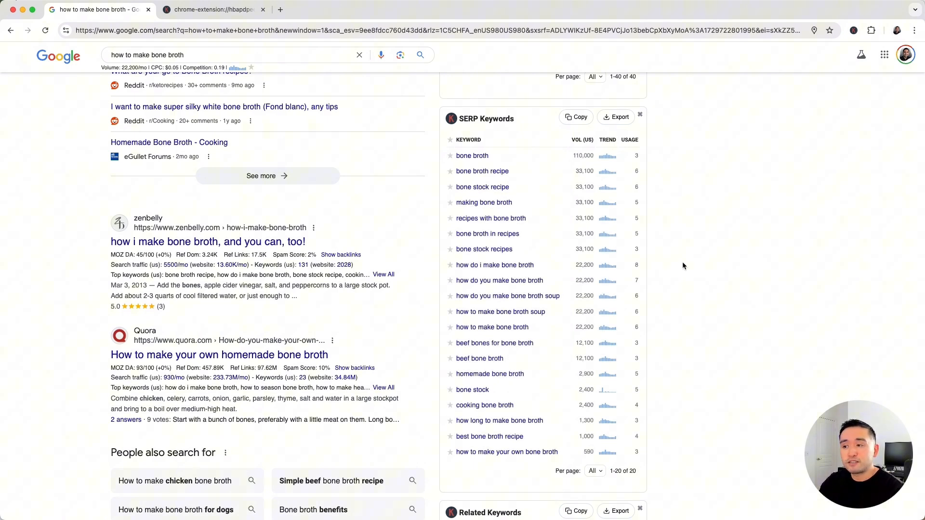
Step: Find 'how to make bone broth' on the page and review the highlighted SERP Keywords row at 22,200 searches
key("Ctrl+f")
type("how to make bone broth")
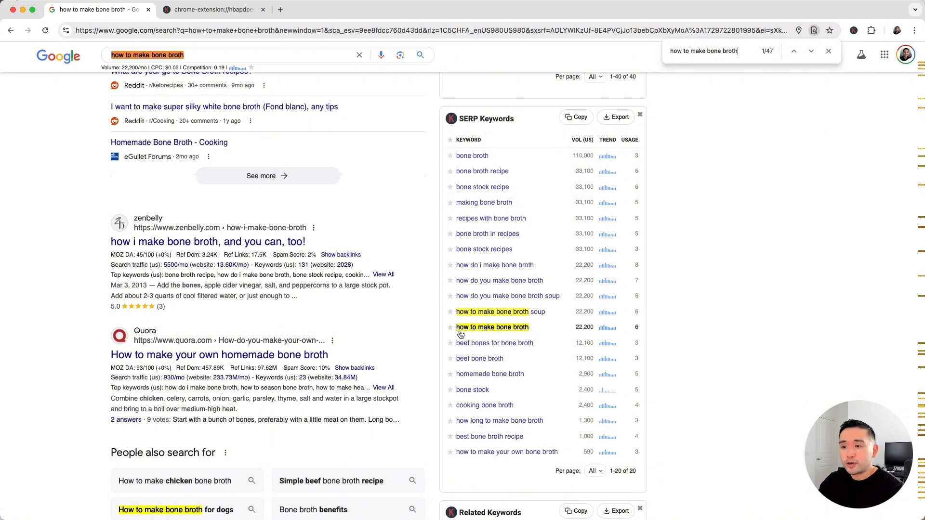
mouse_move(534, 330)
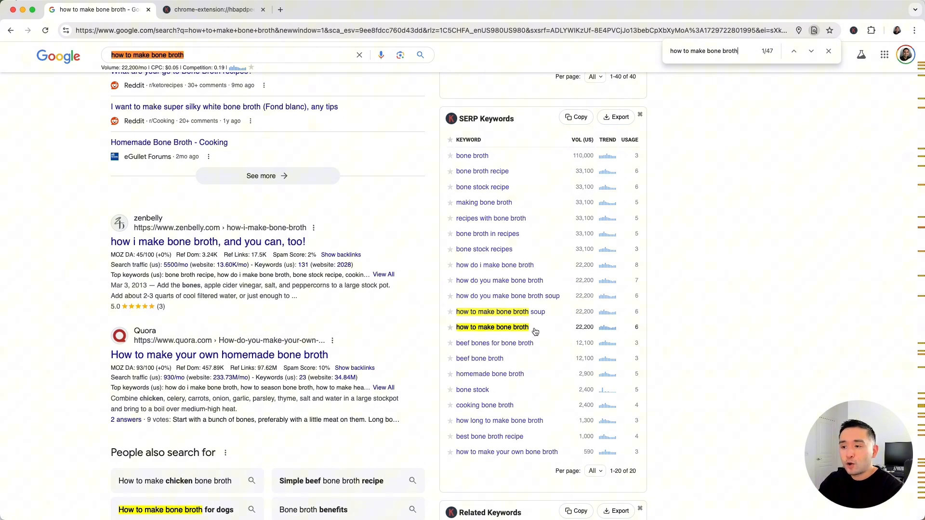
mouse_move(588, 329)
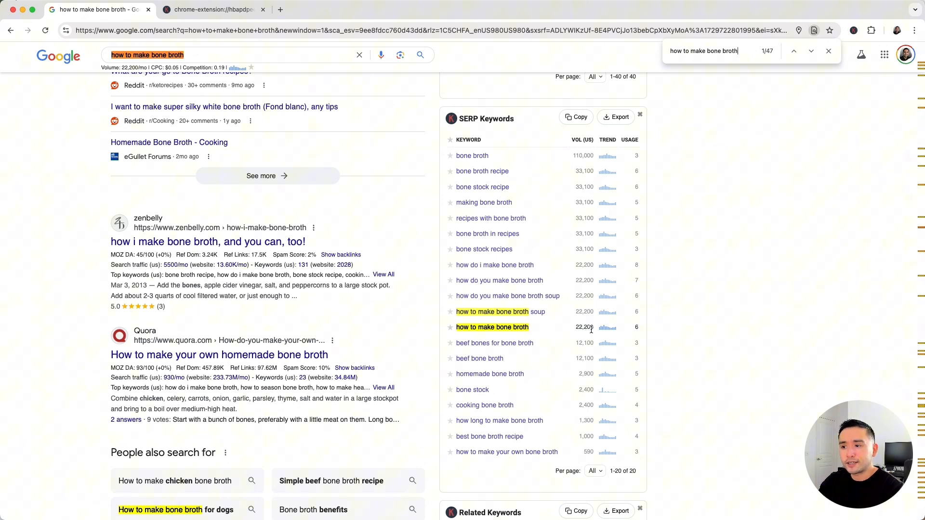
mouse_move(458, 172)
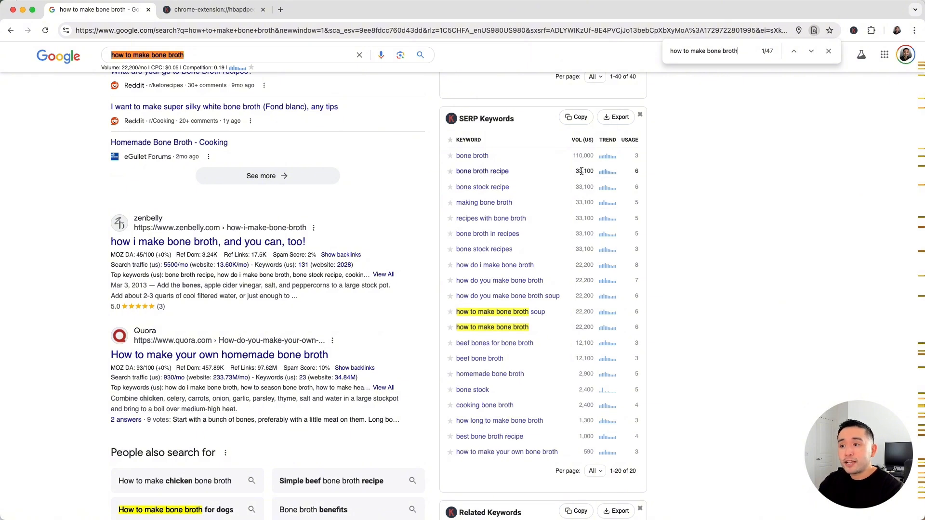
mouse_move(472, 156)
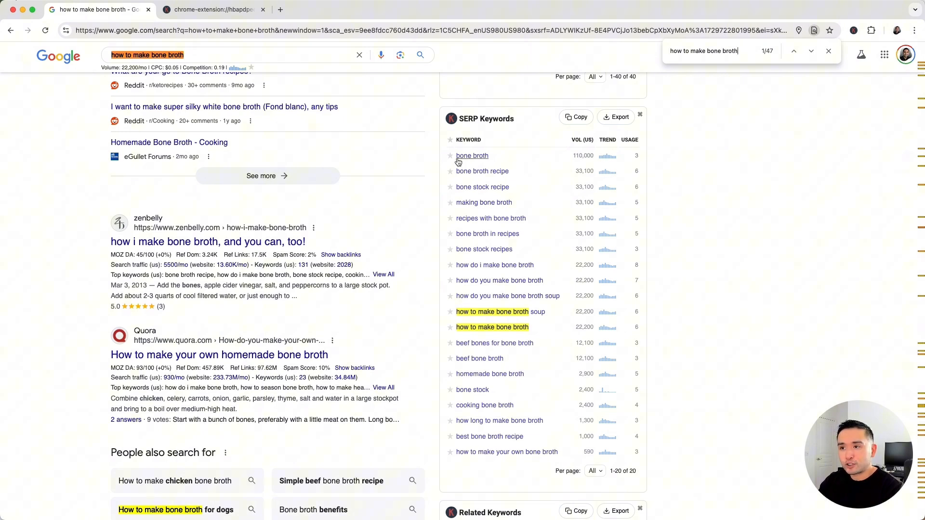
mouse_move(482, 171)
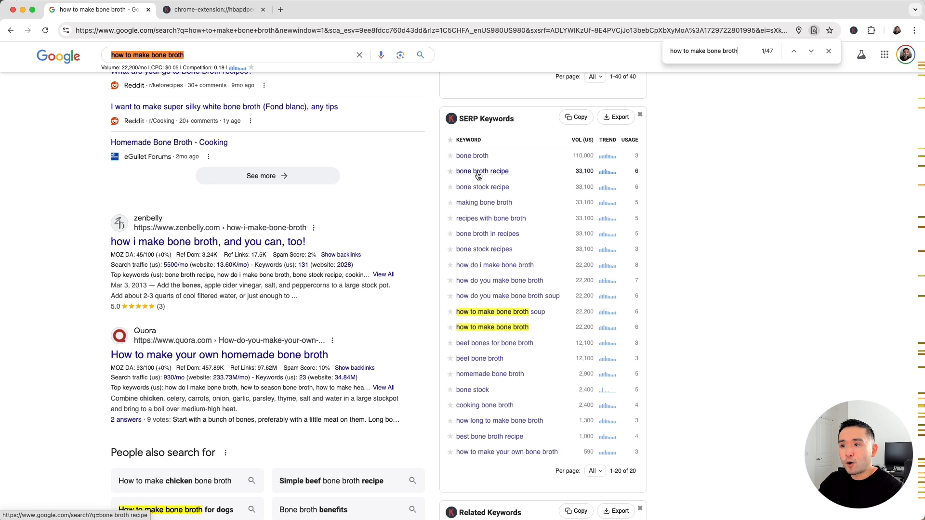
mouse_move(581, 172)
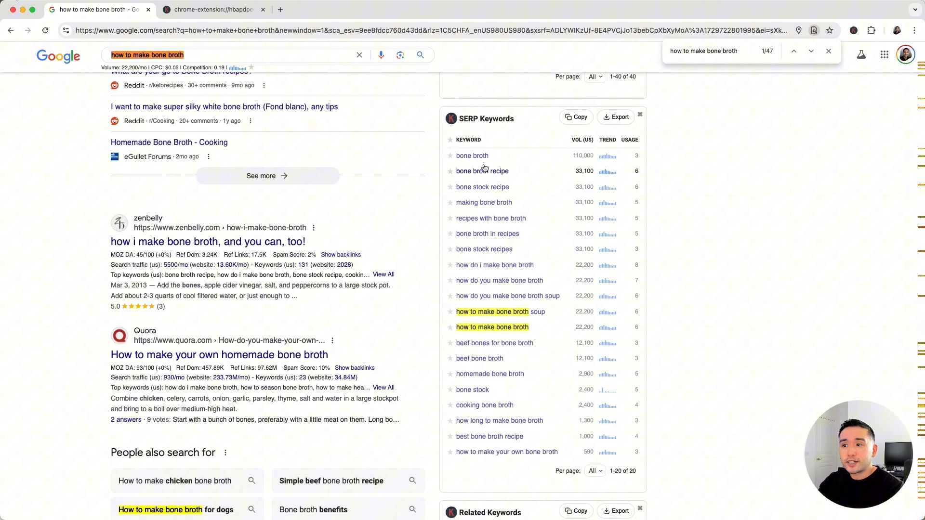
mouse_move(482, 171)
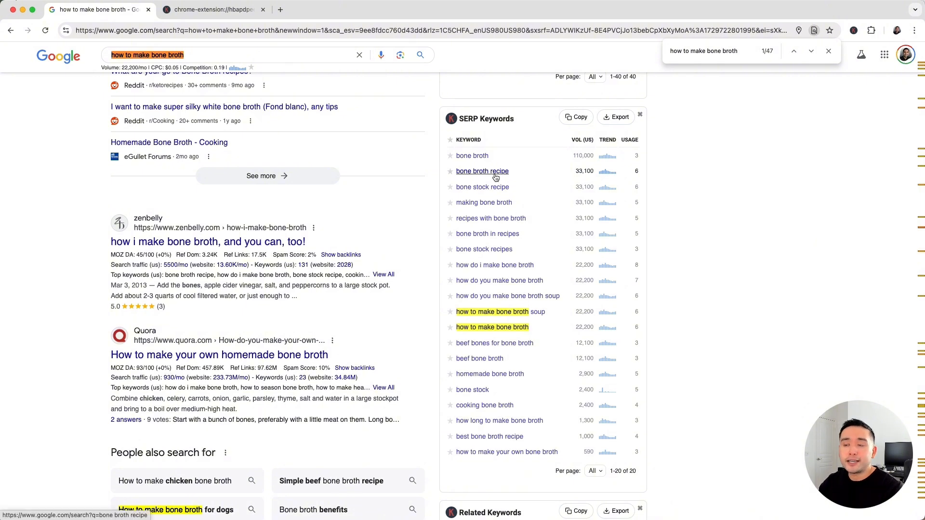
mouse_move(501, 180)
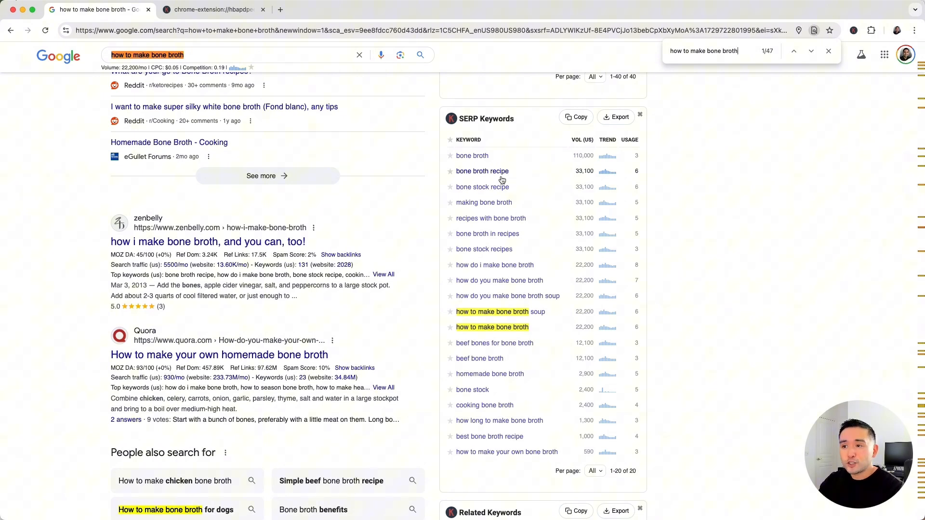
mouse_move(483, 249)
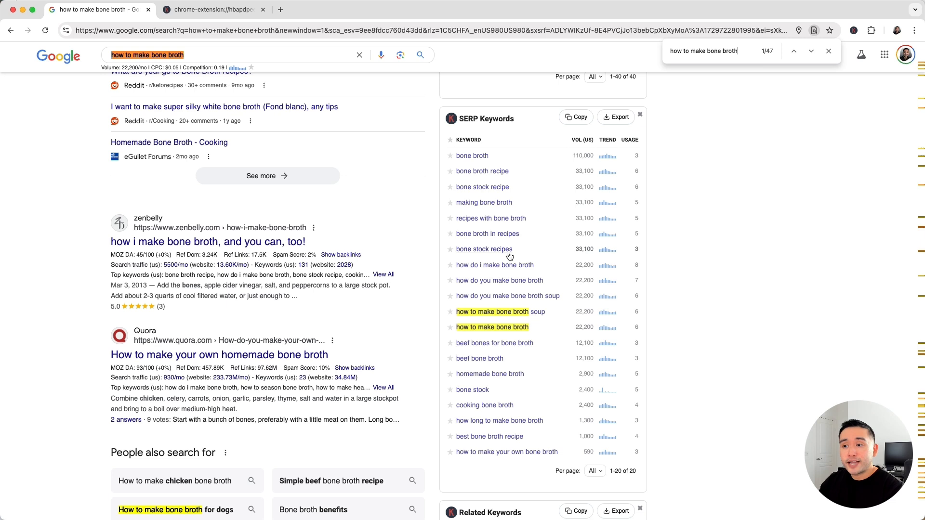
mouse_move(519, 204)
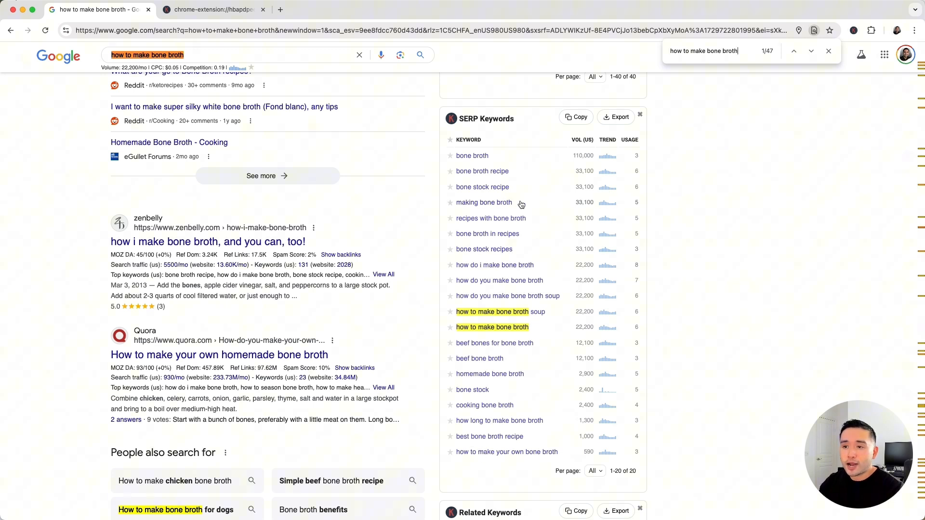
mouse_move(395, 197)
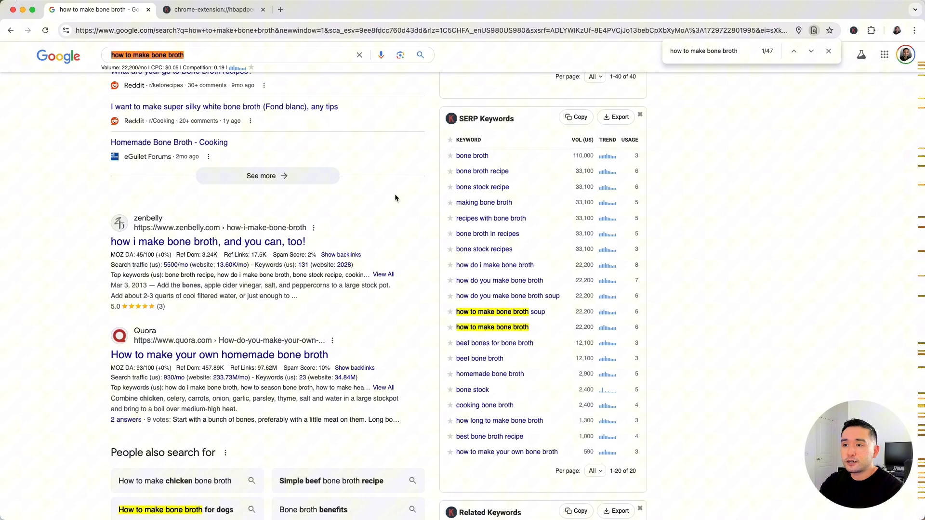
mouse_move(493, 328)
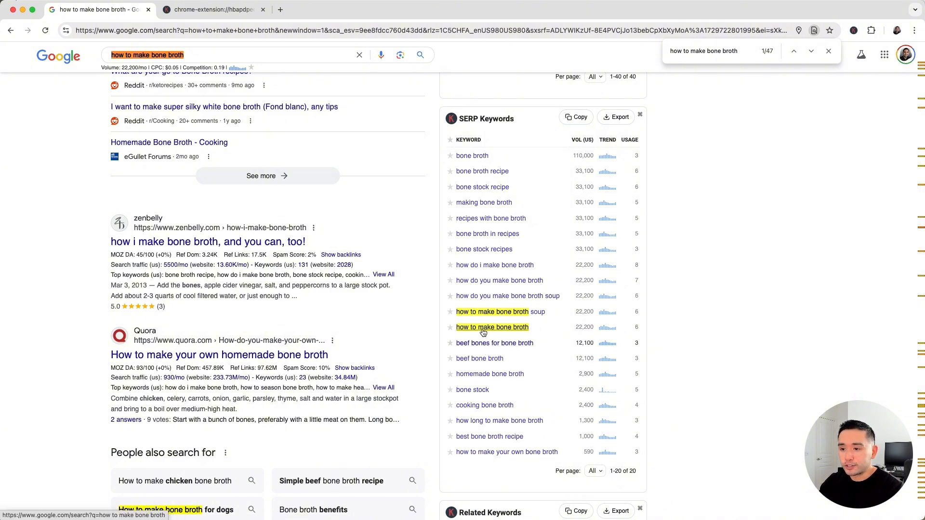
scroll("up", 3)
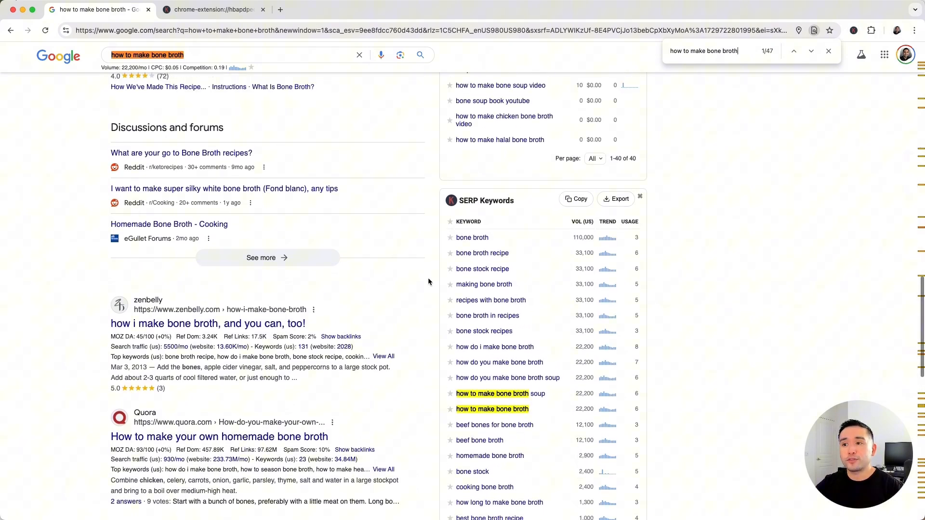